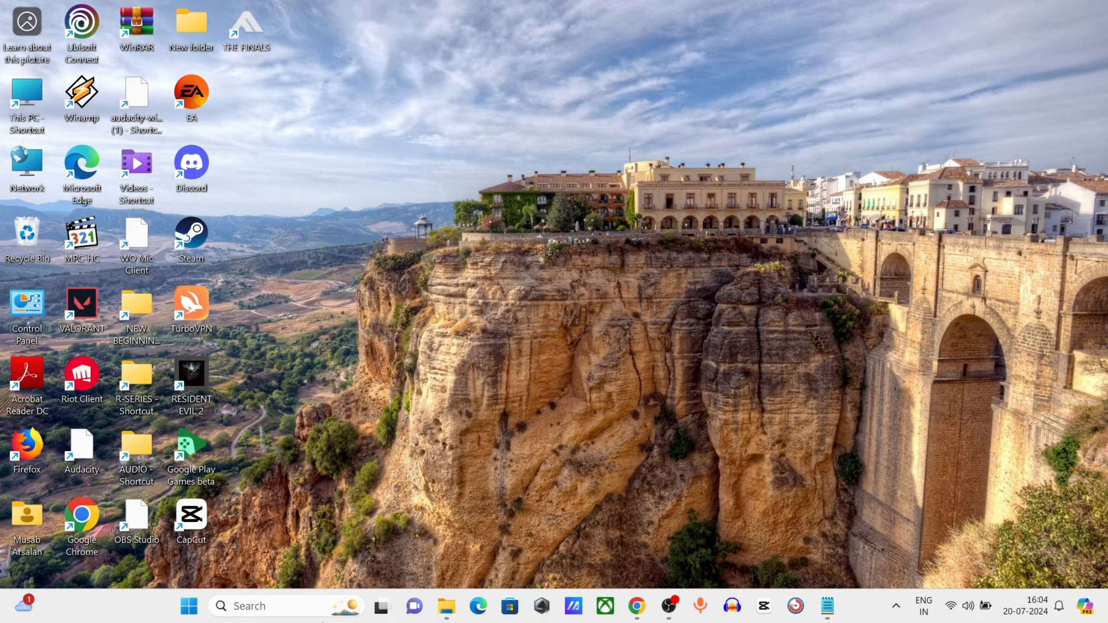
Search Windows for 'device Manager' and launch Device Manager from the results
left_click(257, 619)
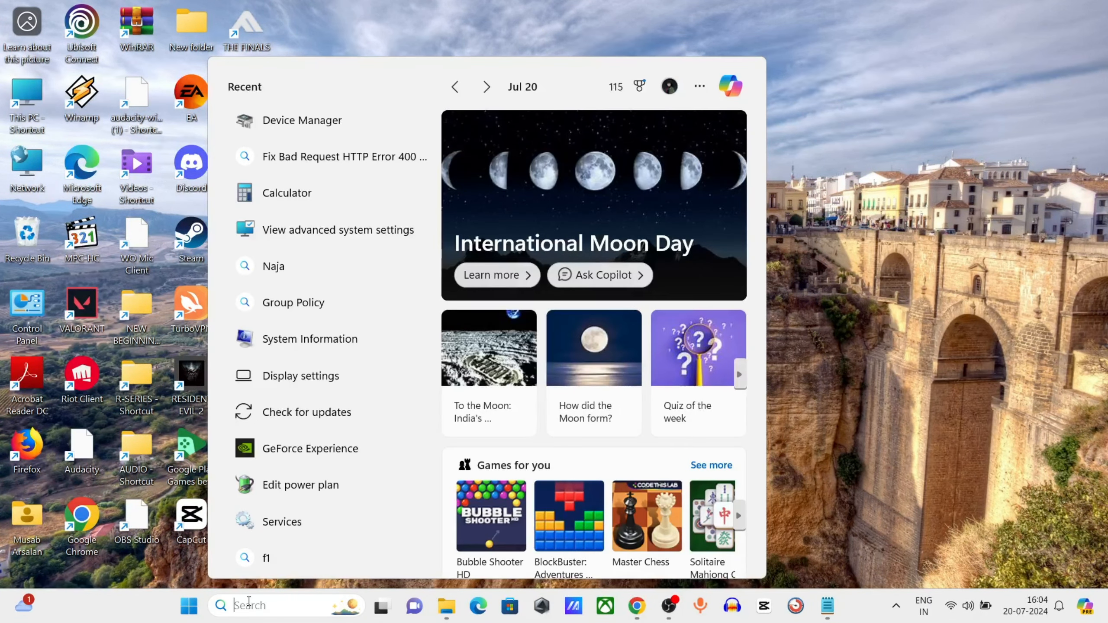
type("device Manager")
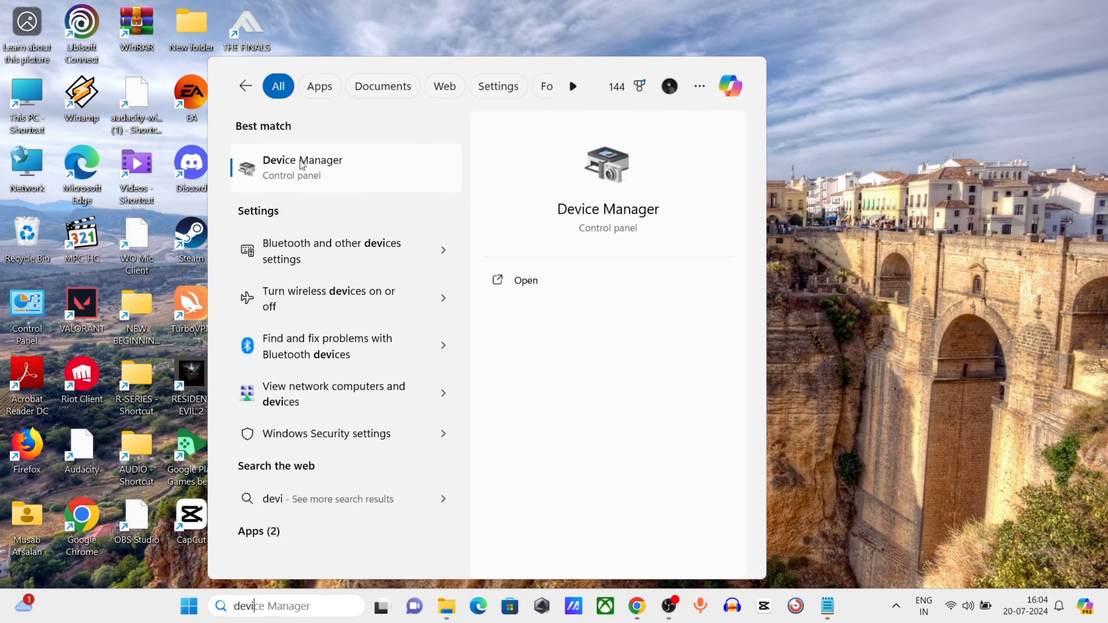
left_click(302, 168)
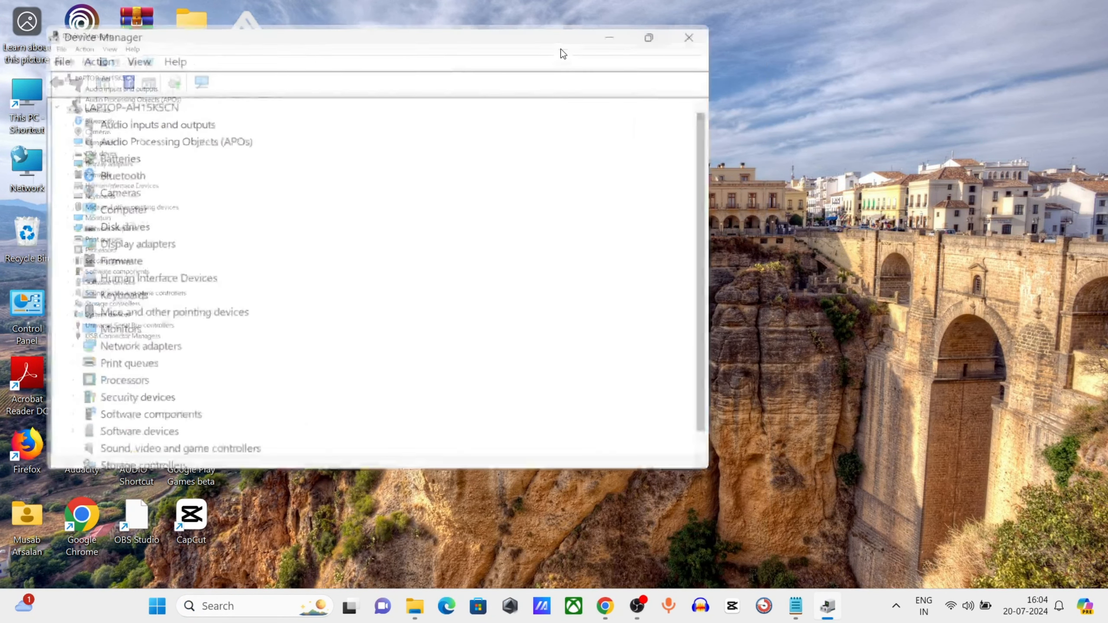
Update the NVMe disk drive's driver by automatic search, then look on Windows Update
left_click(648, 38)
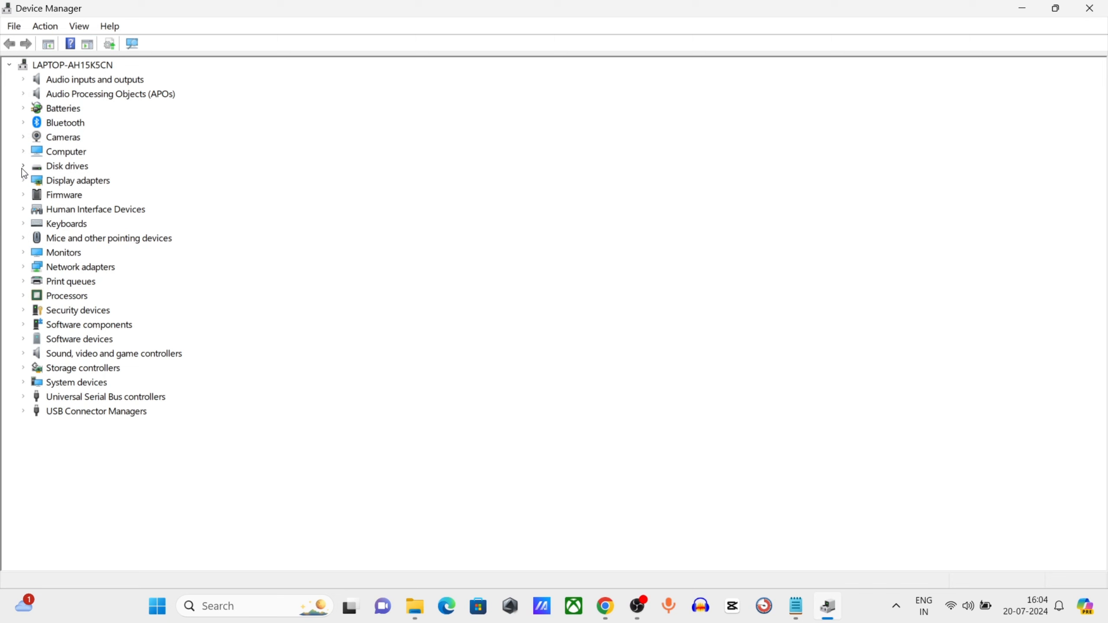
right_click(129, 180)
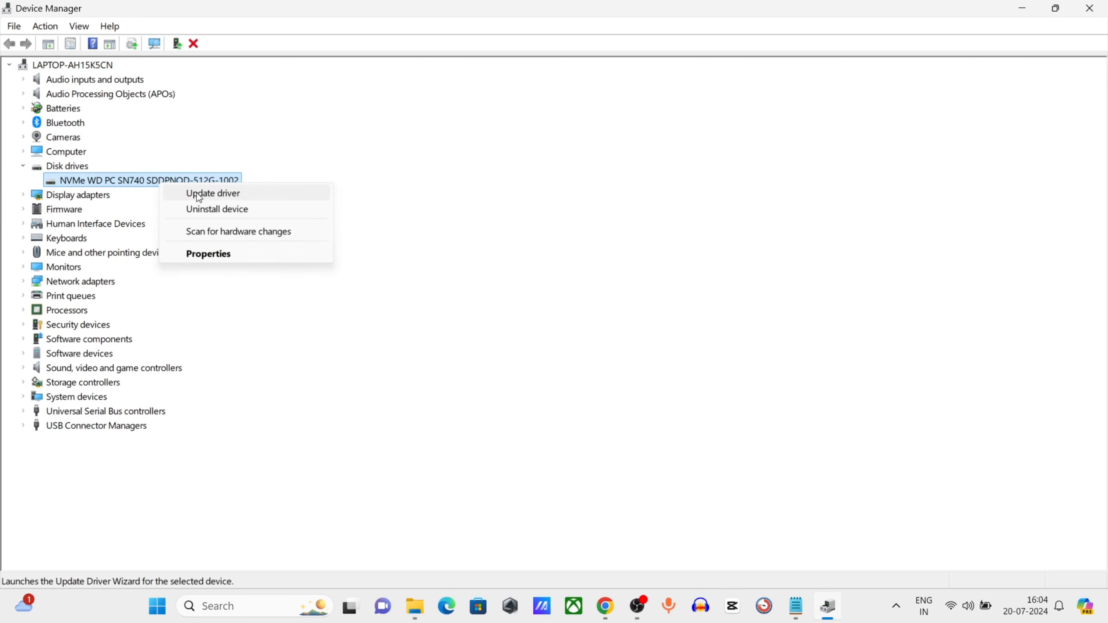
left_click(213, 194)
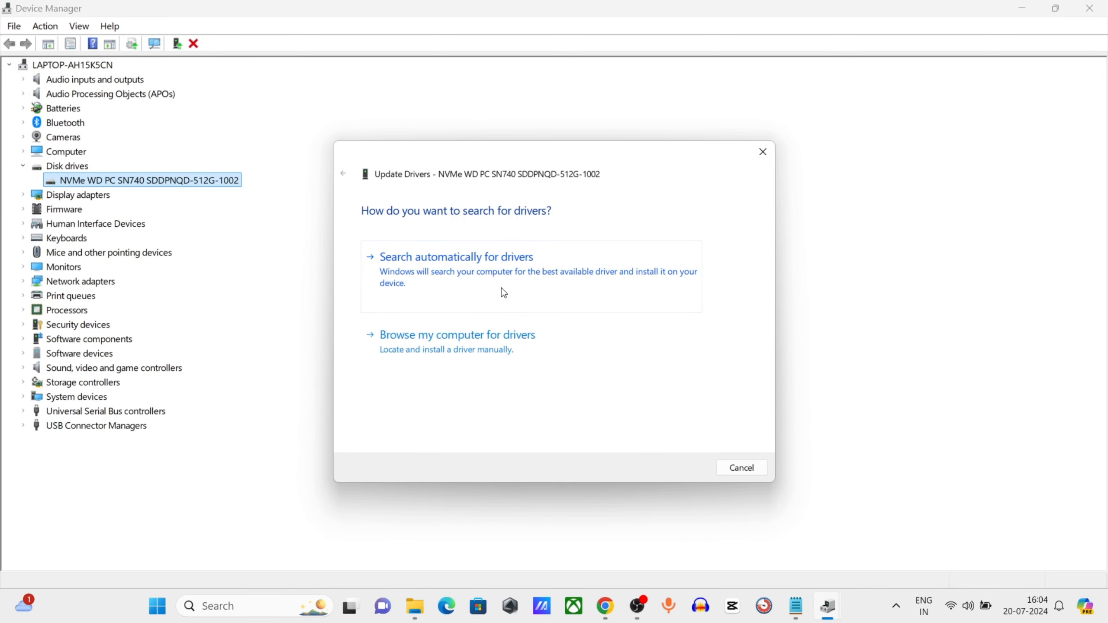
left_click(457, 257)
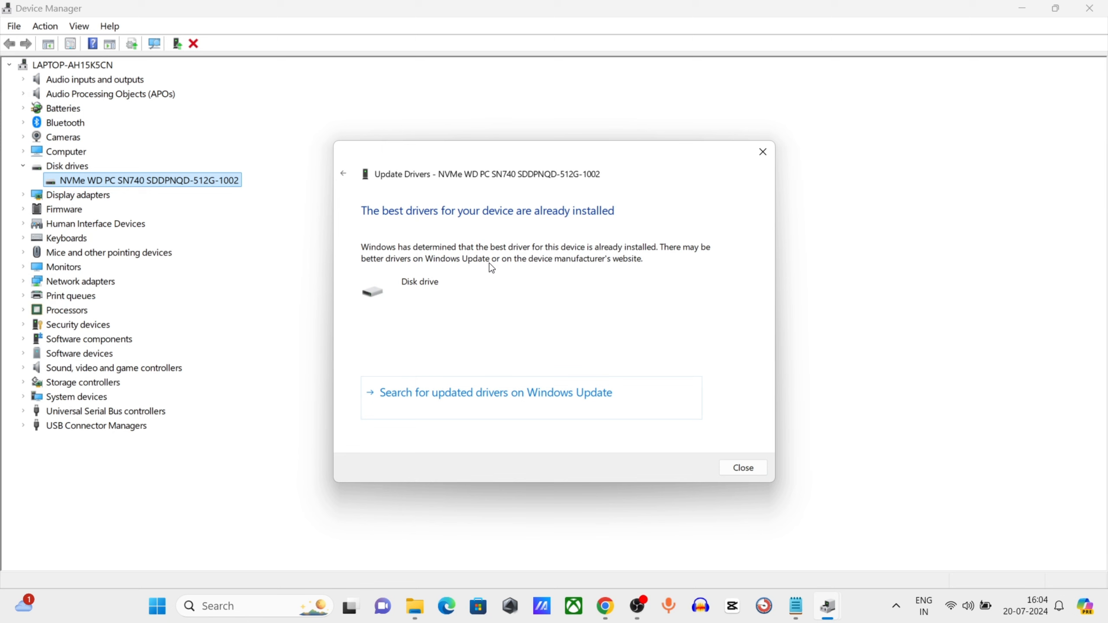
left_click(743, 467)
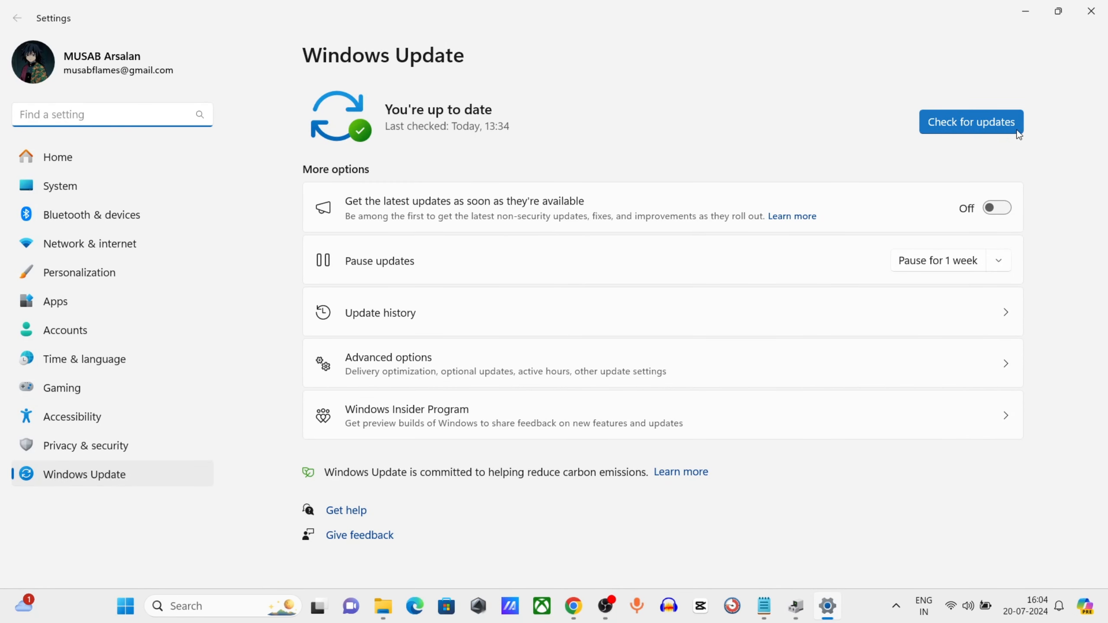
Check for Windows updates, confirm the PC is up to date, and close Settings
left_click(971, 121)
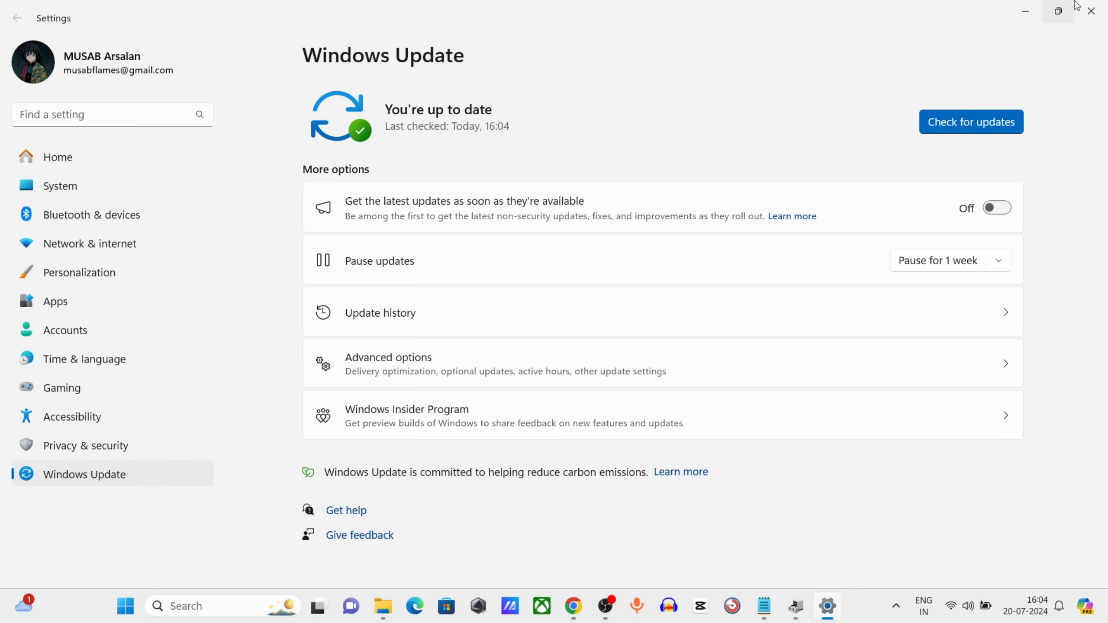
left_click(1091, 10)
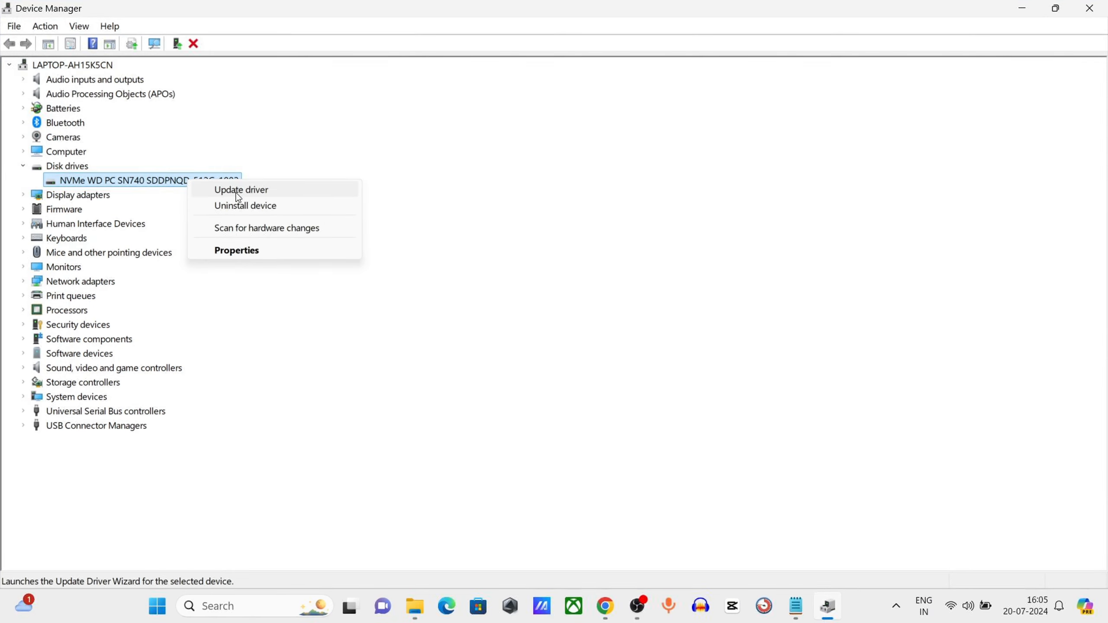
mouse_move(247, 196)
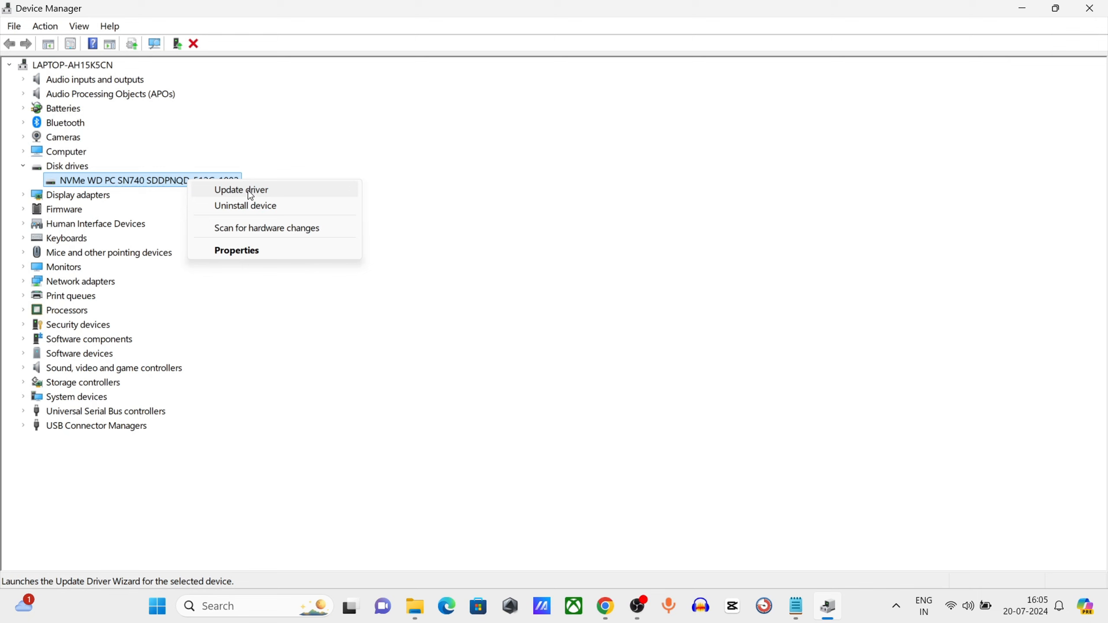
Reinstall the NVMe drive's driver as the generic Disk drive from this computer's list, declining the restart
left_click(241, 189)
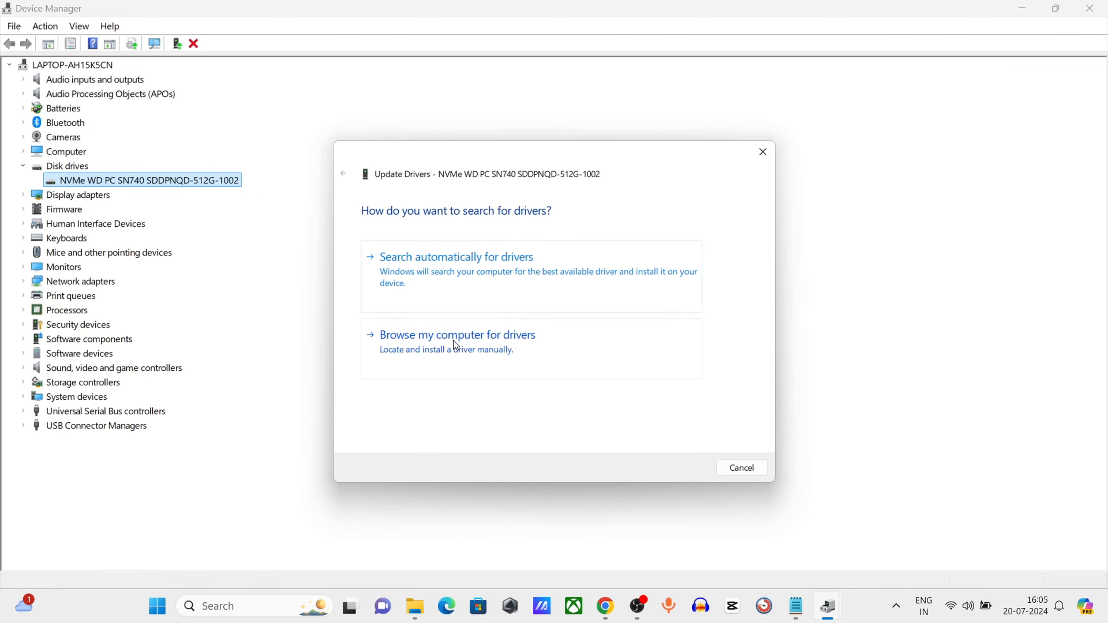
left_click(457, 335)
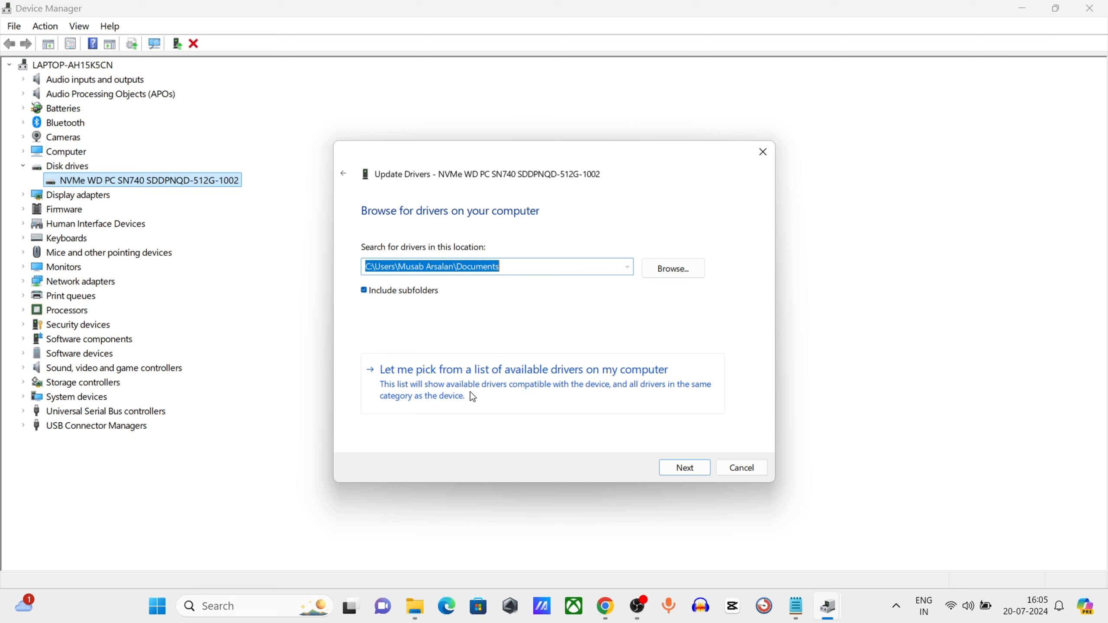
left_click(525, 370)
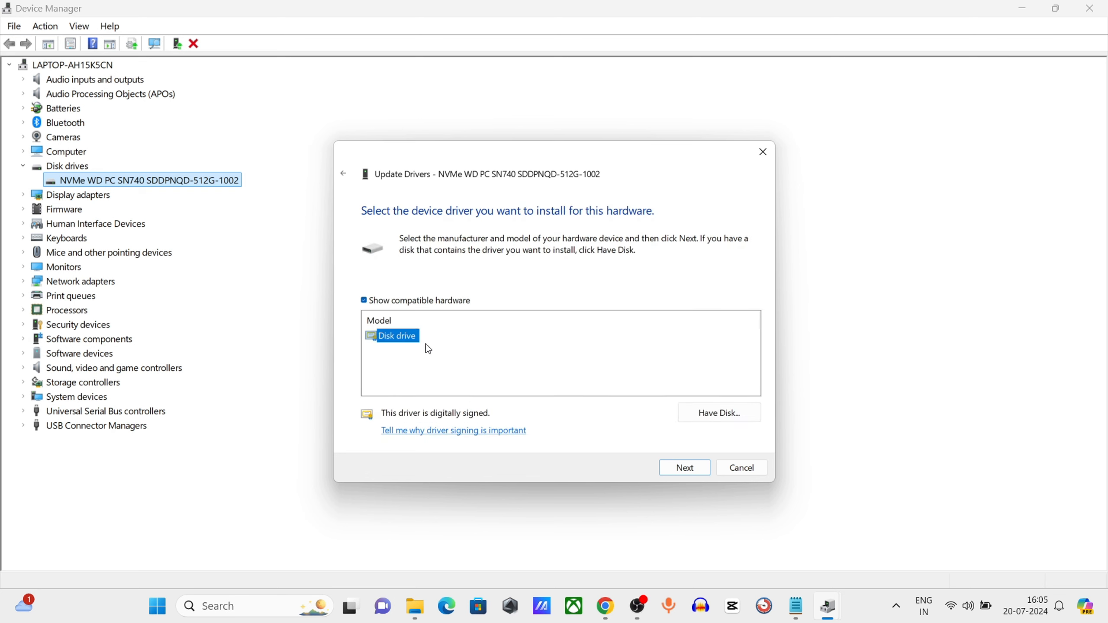
left_click(684, 468)
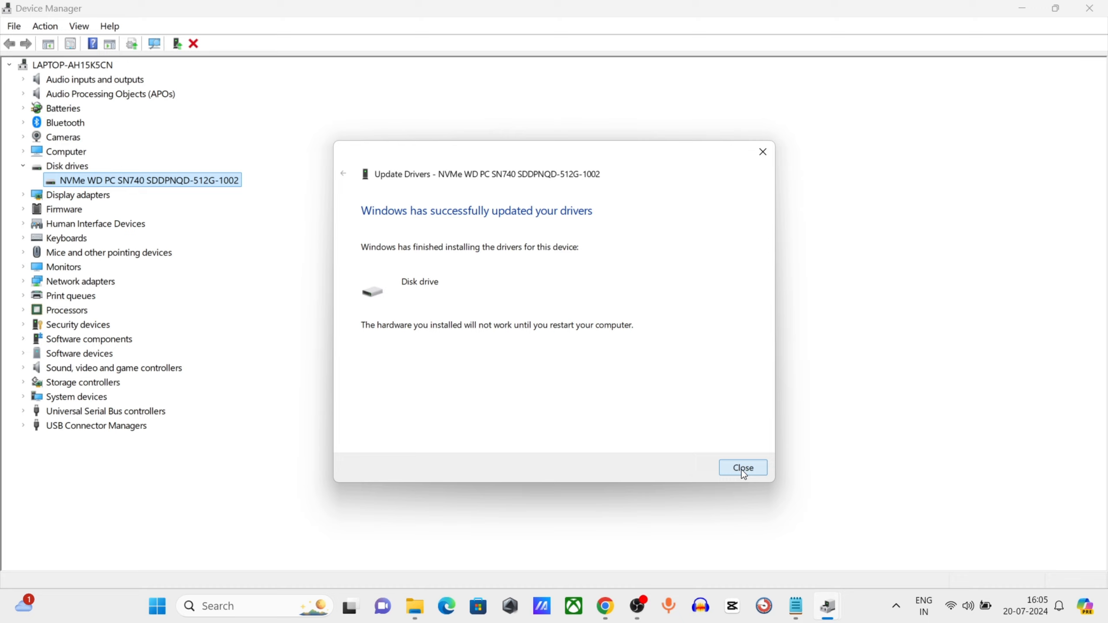
left_click(743, 467)
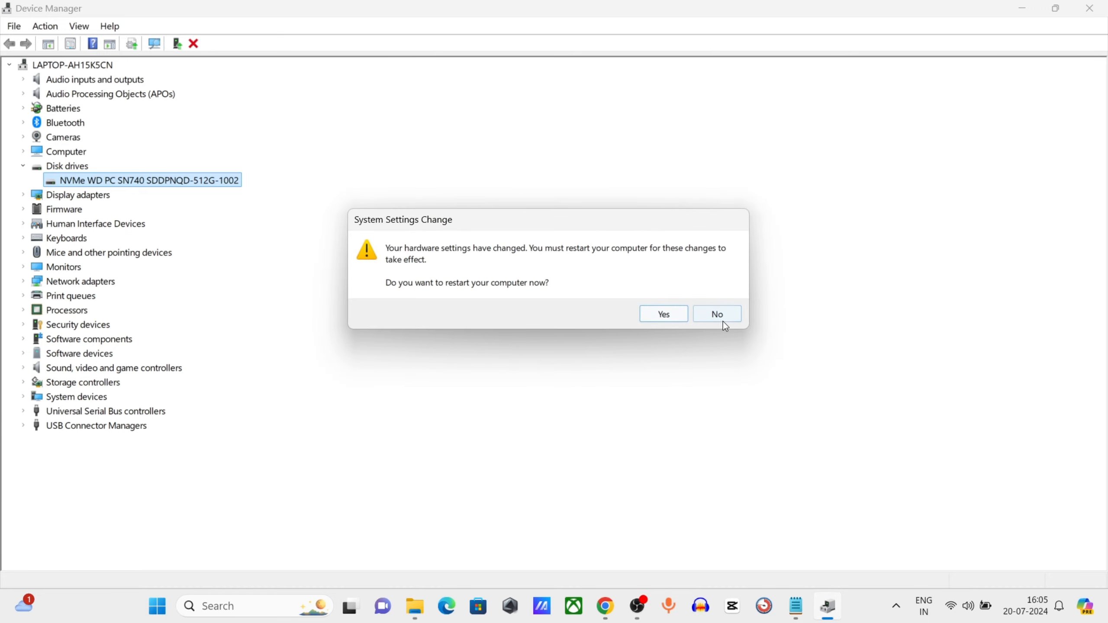
left_click(717, 313)
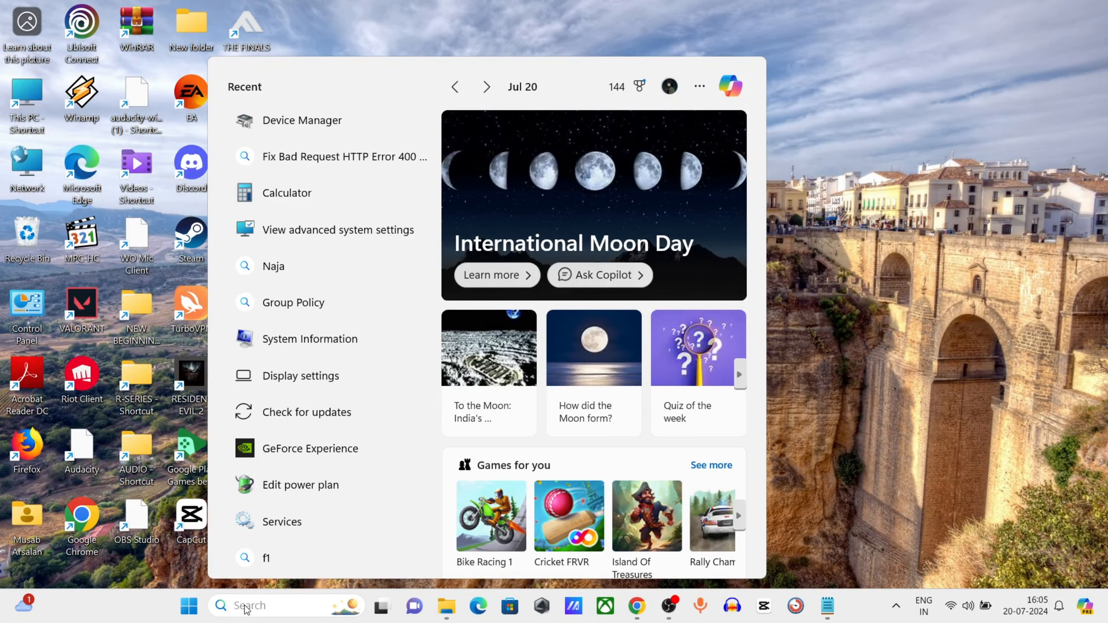
Search Windows for 'device Manager' again and reopen Device Manager
type("discord")
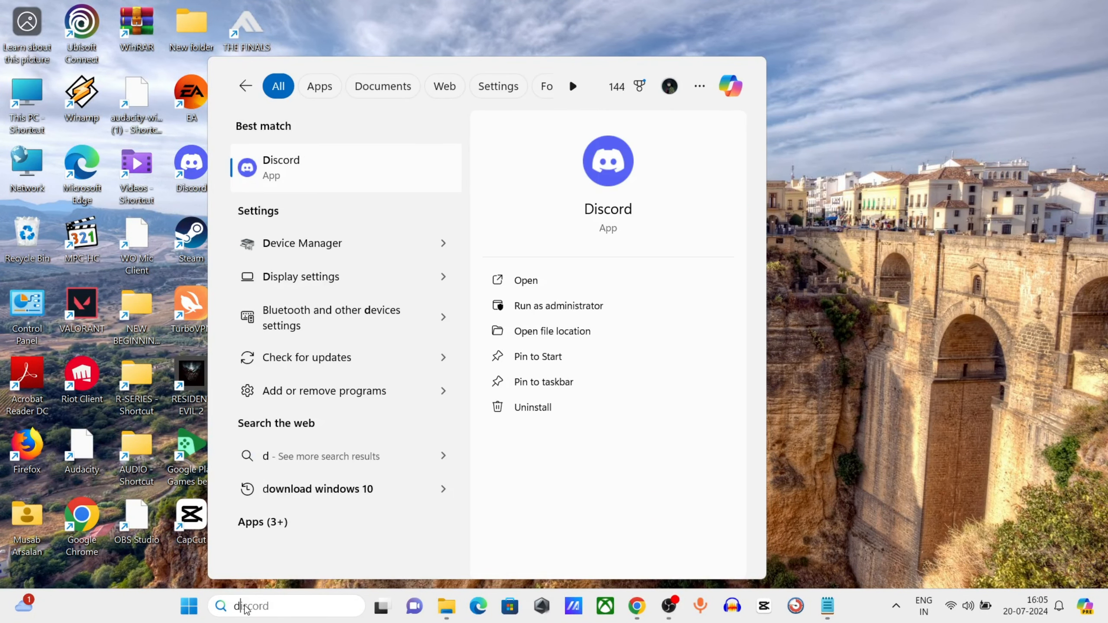
type("evice Manager")
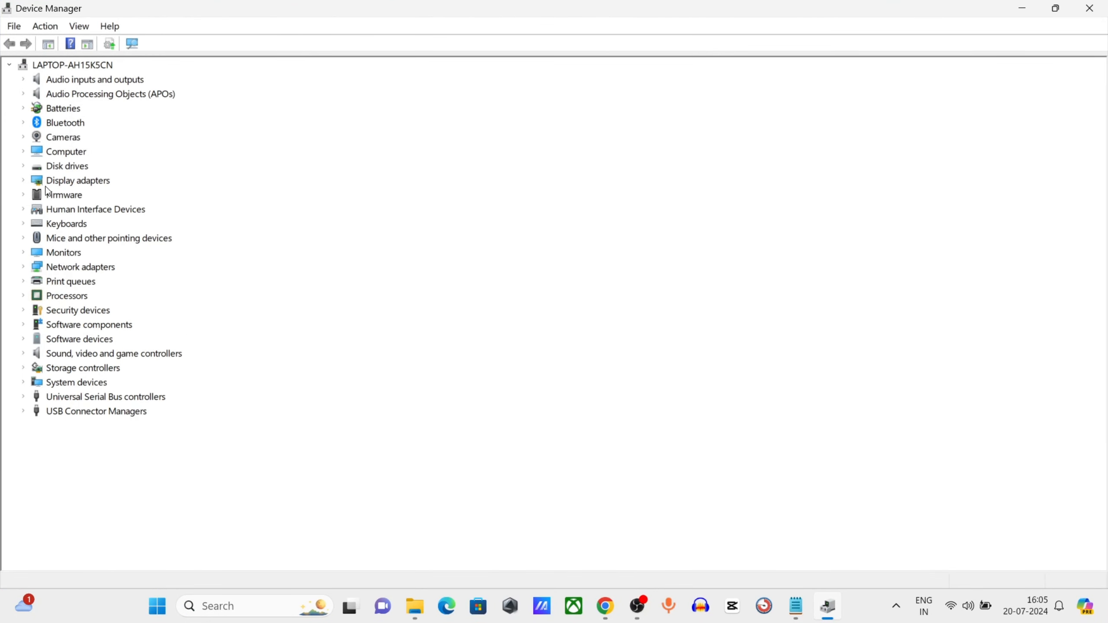
Populate the NVMe drive's Volumes with New Volume (D:) and OS (C:), then decline restarting
left_click(23, 166)
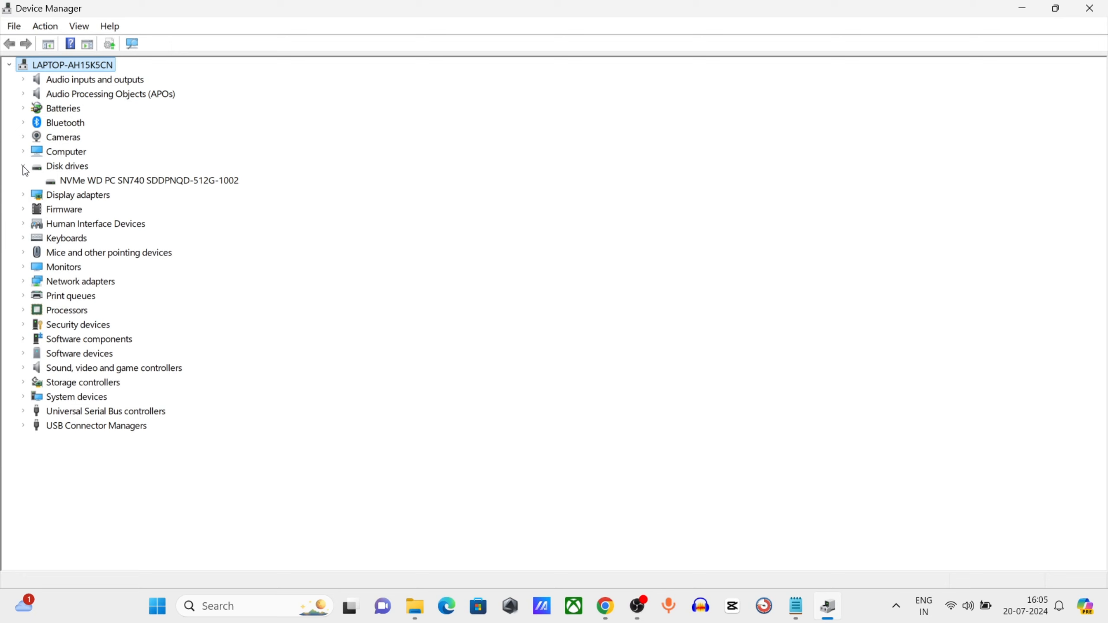
right_click(138, 180)
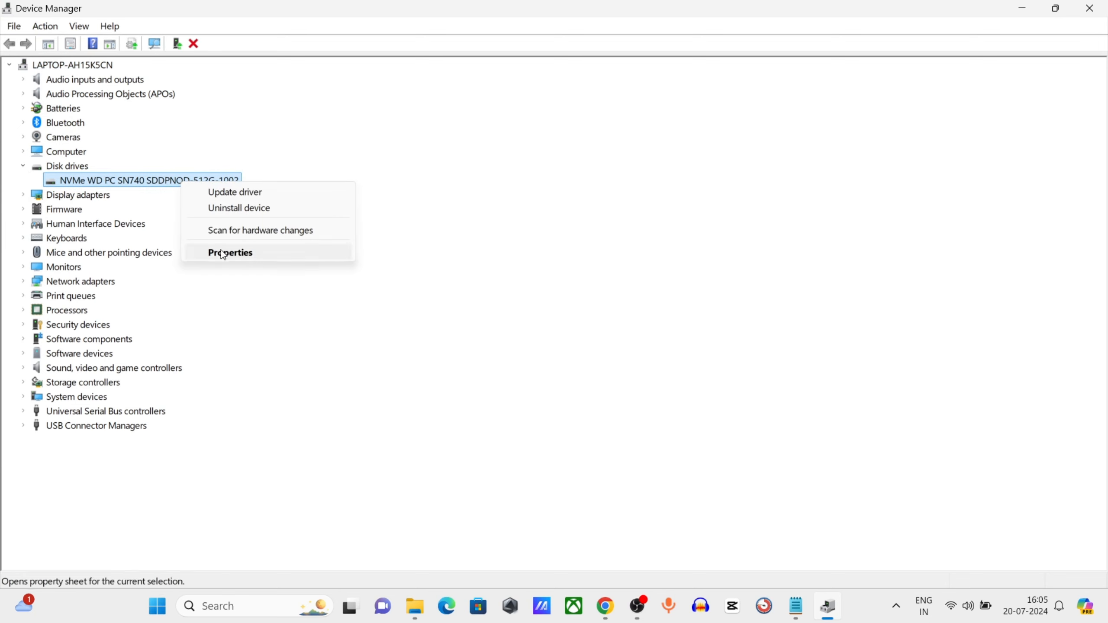
left_click(229, 253)
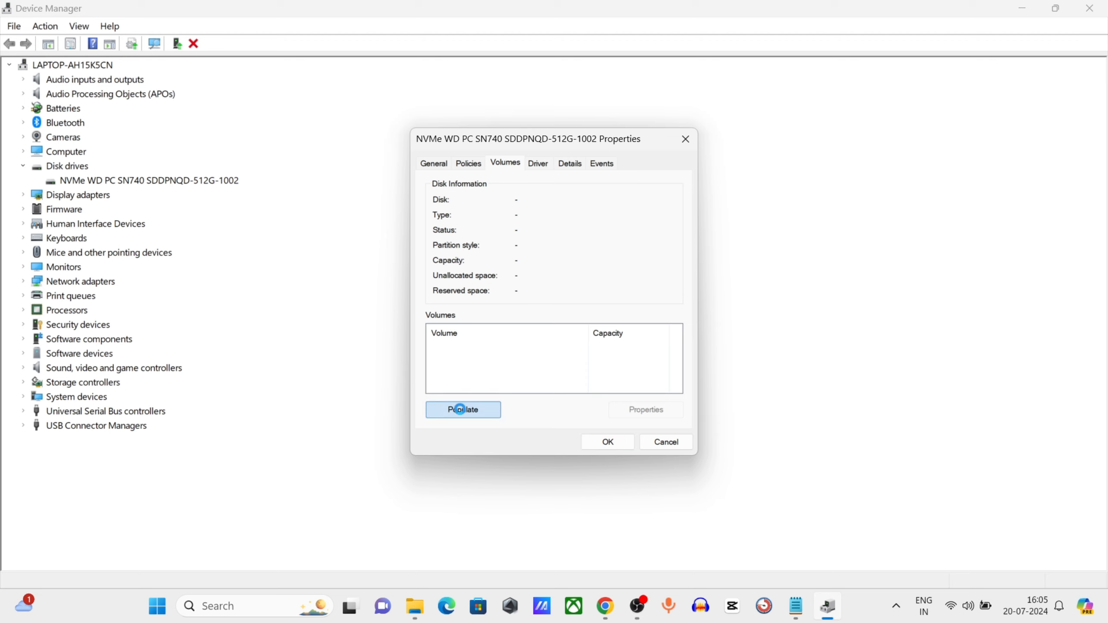
left_click(463, 409)
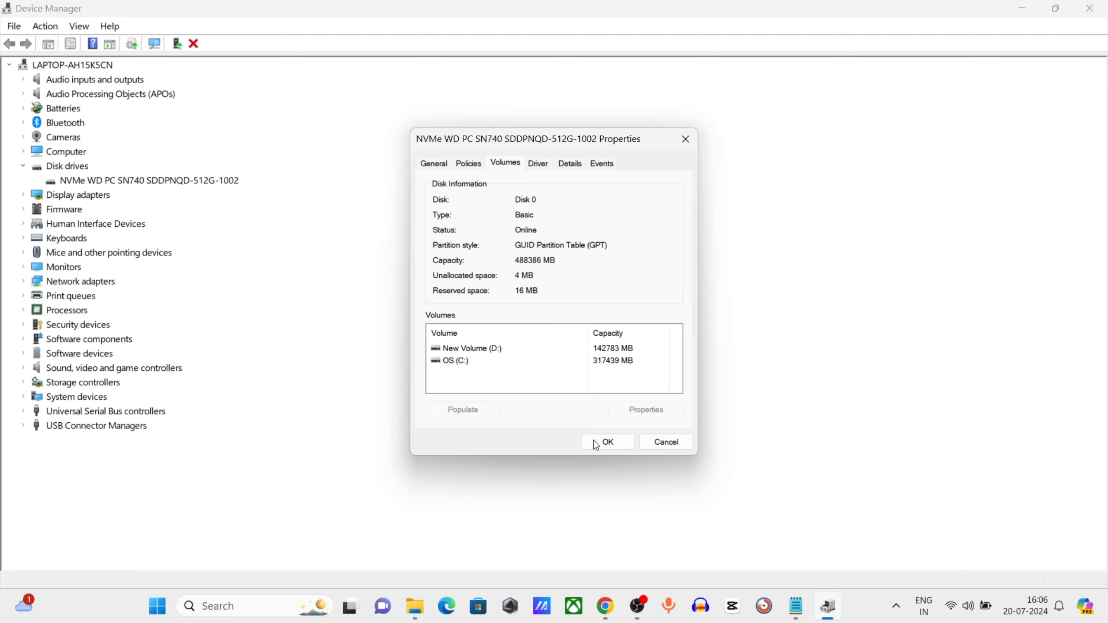
left_click(607, 442)
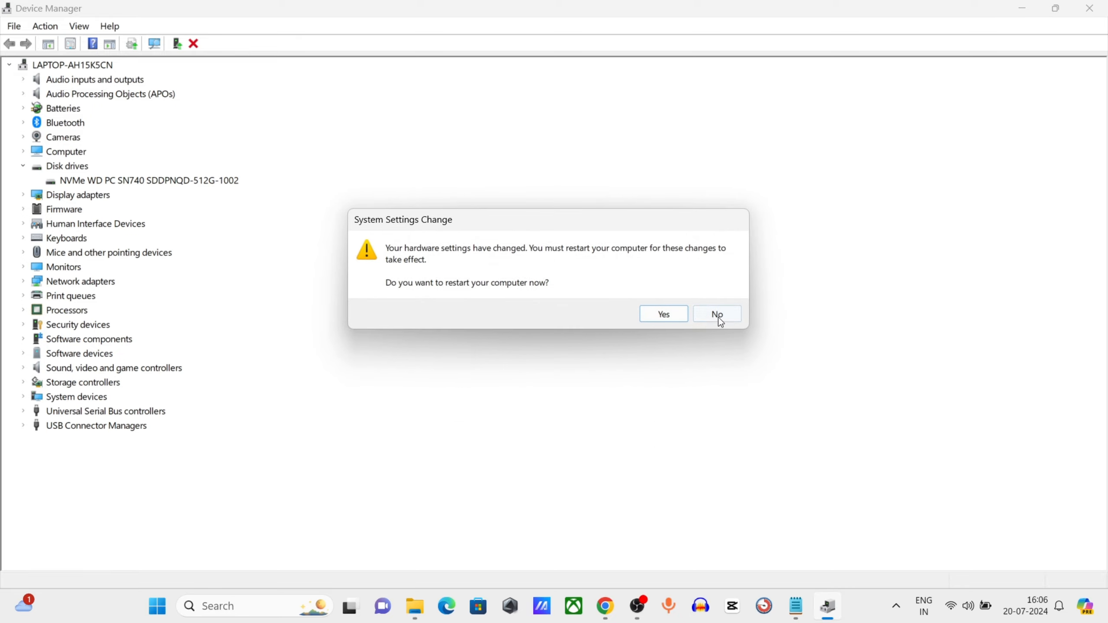
left_click(717, 313)
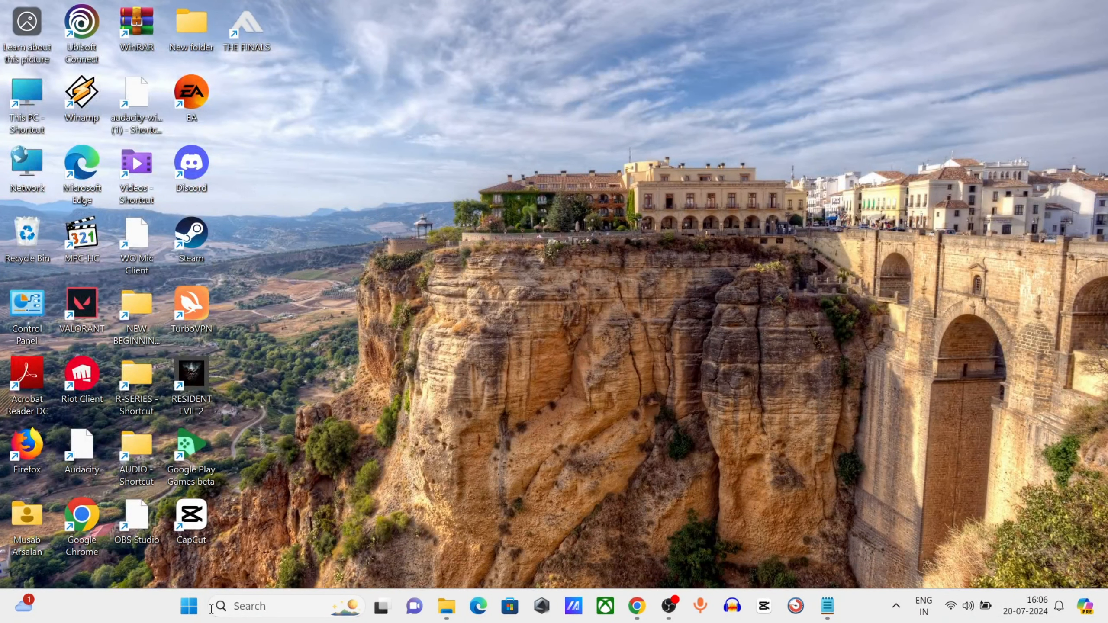
Show the Start menu's power options (Restart, Shut down, Sleep, Lock)
left_click(189, 618)
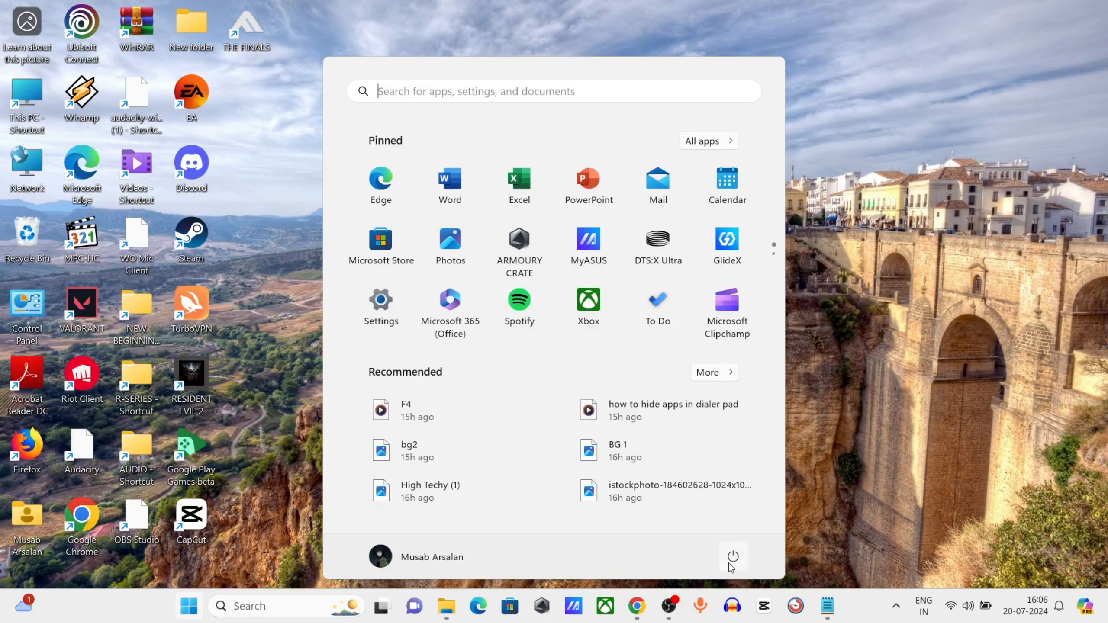
left_click(732, 556)
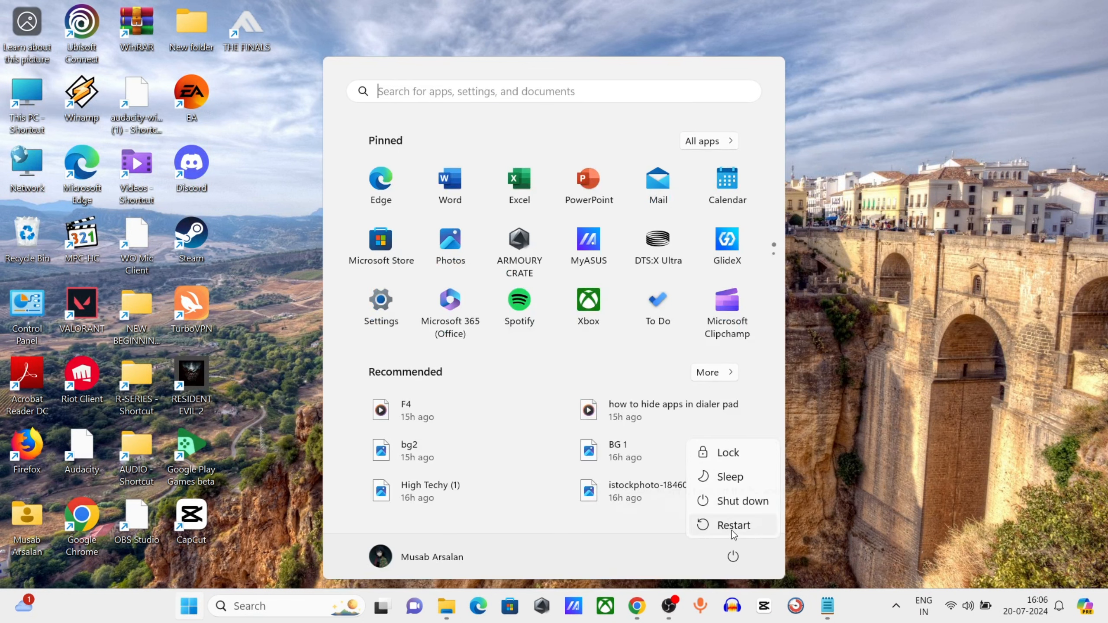
mouse_move(728, 542)
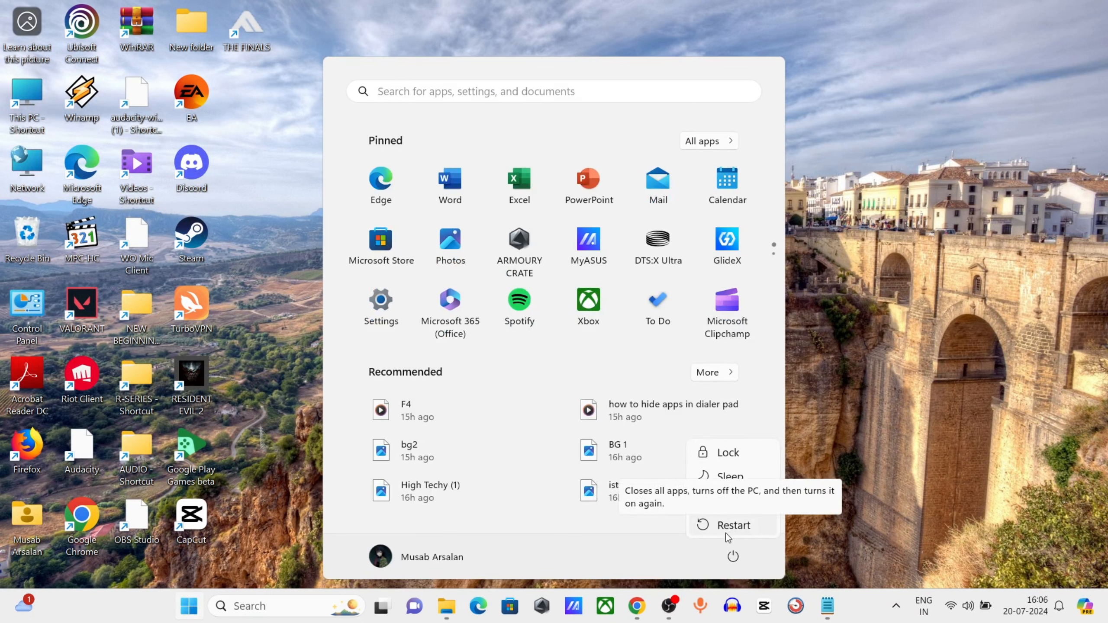